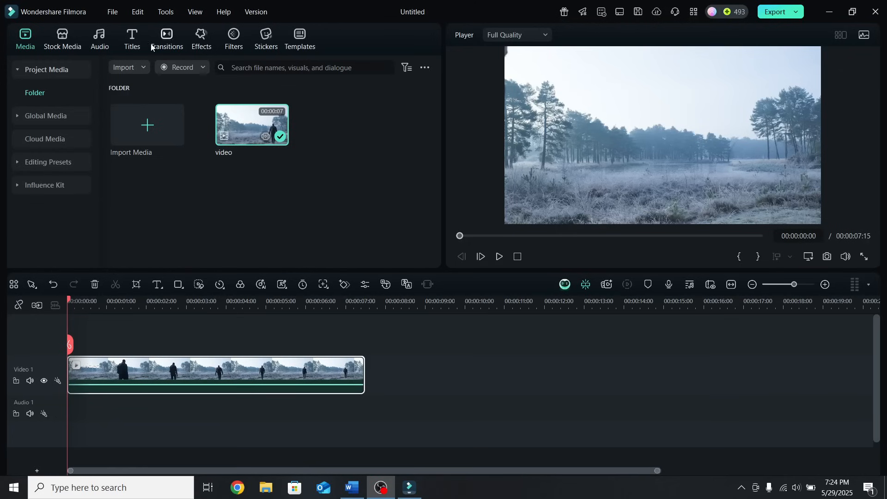
- Add a Default Title above the video and stretch it to the video's full length
left_click(131, 39)
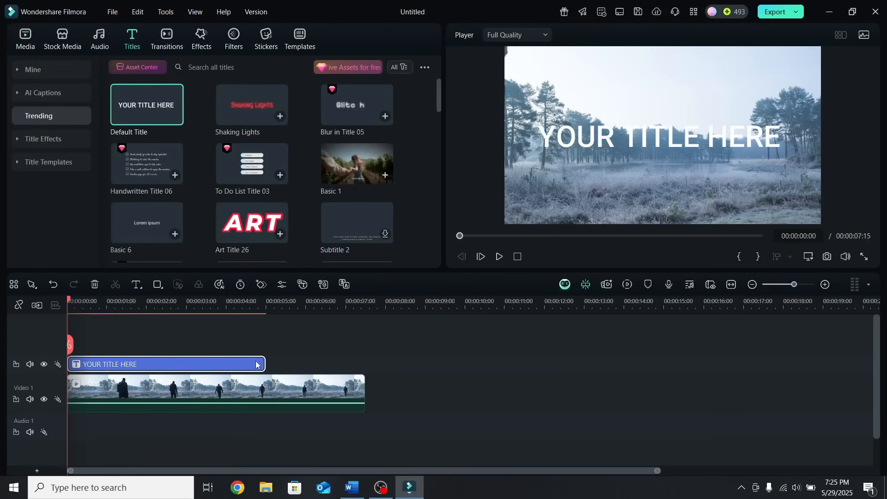
left_click_drag(261, 364, 363, 364)
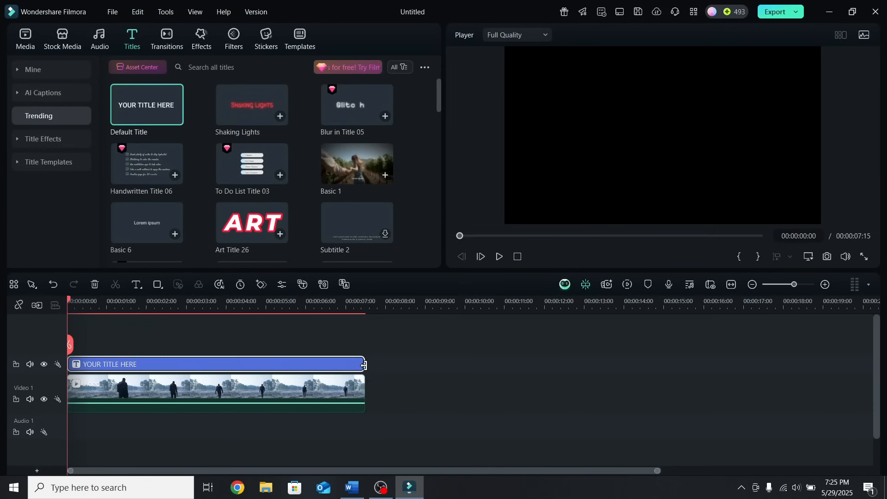
- Make the title read 'DAY ONE' in Montserrat Bold, yellow, at opacity 87
double_click(214, 365)
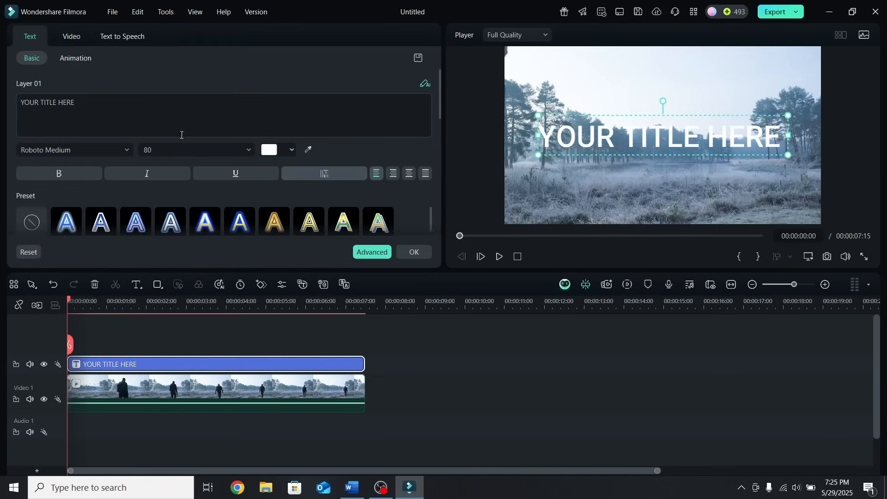
type("DAY ONE")
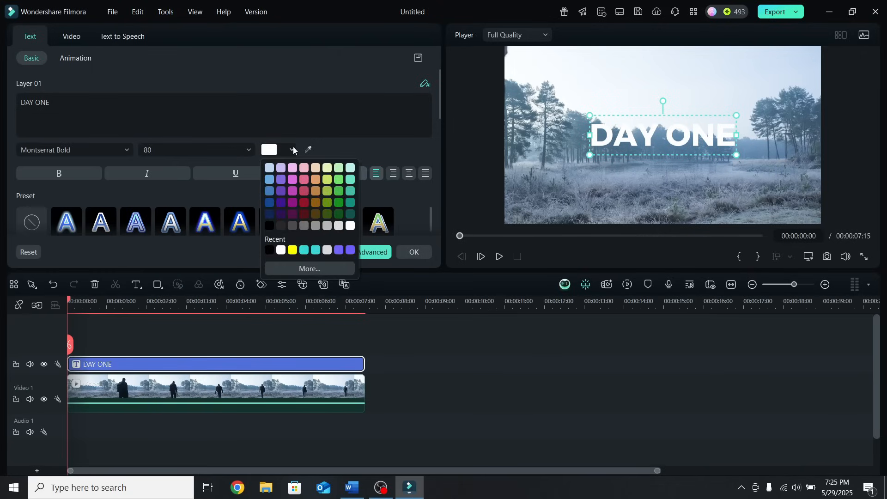
left_click(292, 249)
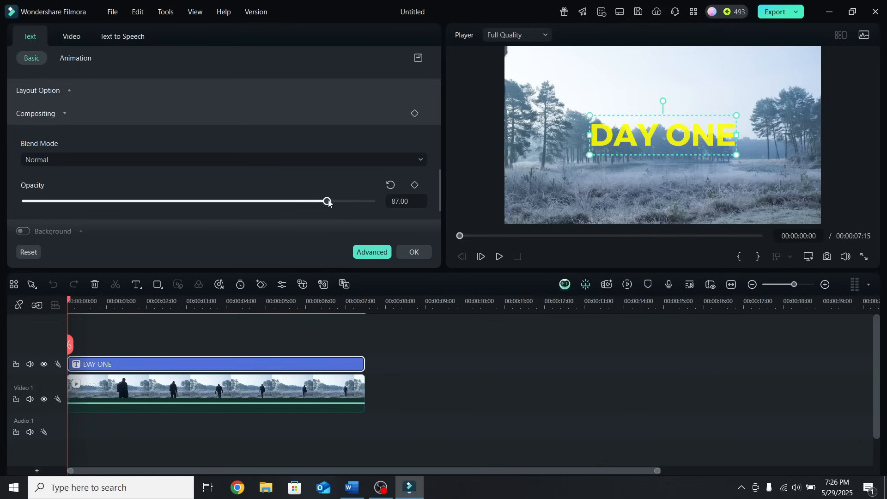
left_click_drag(326, 201, 304, 201)
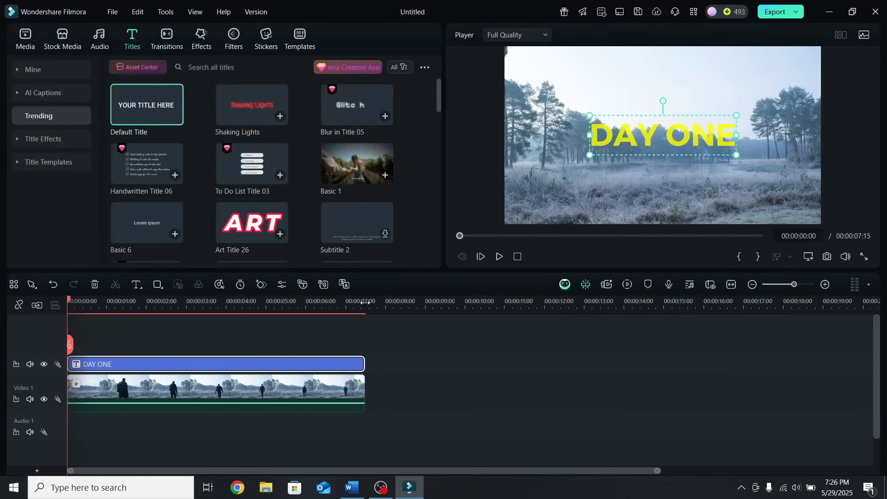
- Stack two video copies above the title, hide Video 3, and select the top copy
left_click(270, 390)
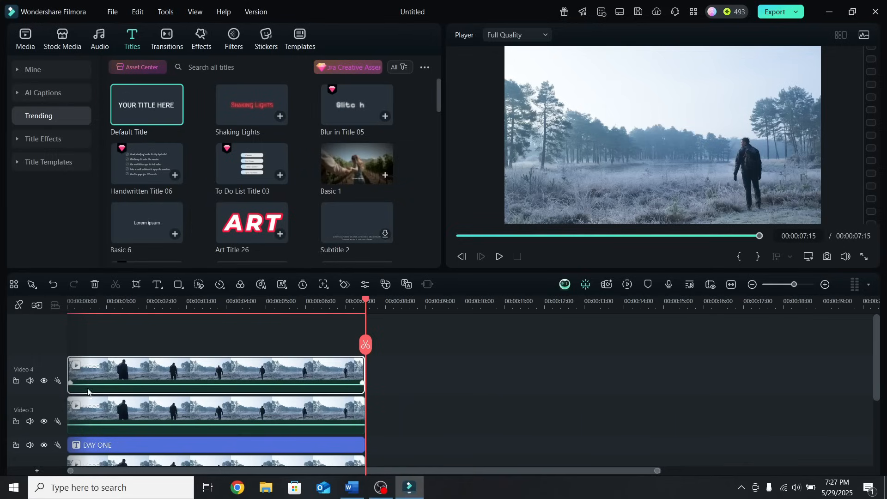
left_click(44, 422)
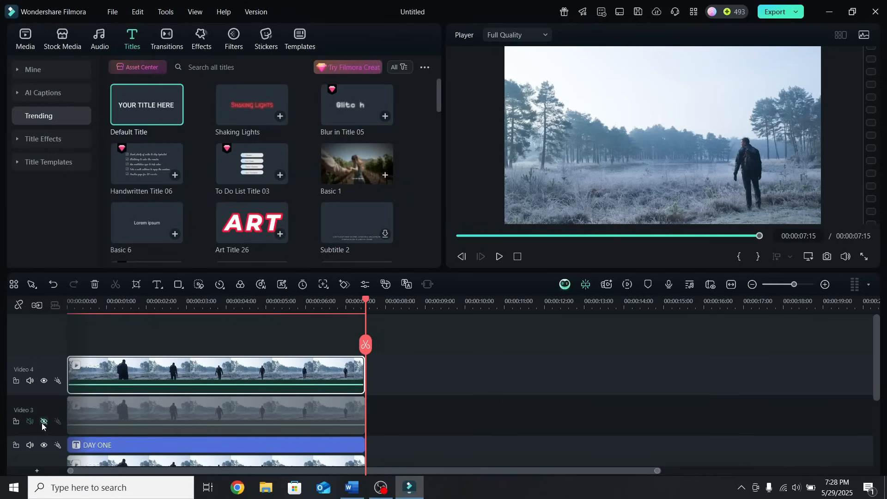
left_click(152, 304)
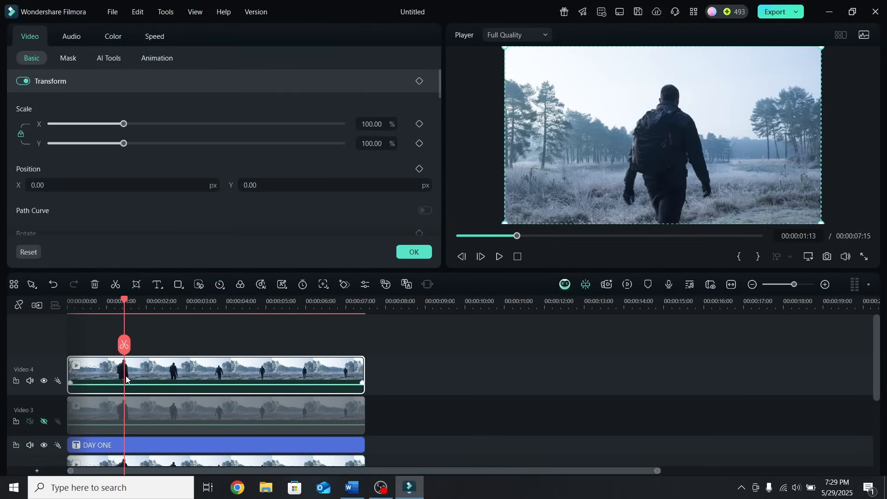
- Enable AI Portrait Cutout on the top copy so the walker sits in front of the title
left_click(108, 58)
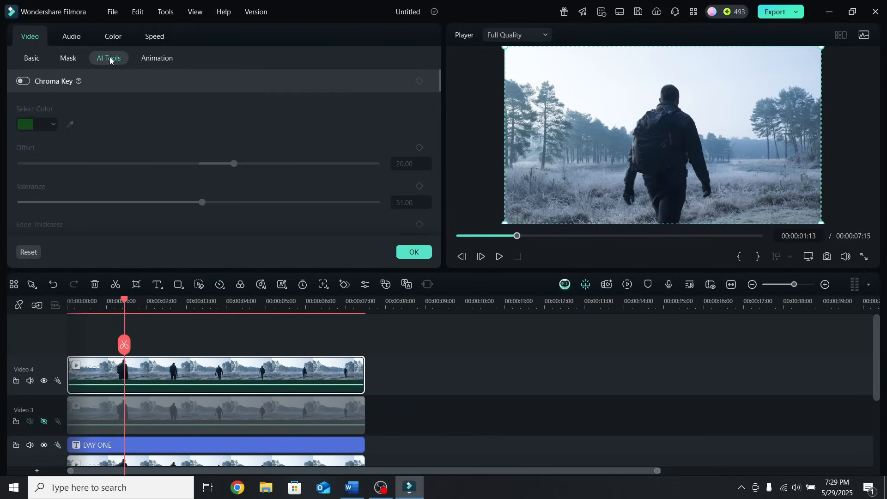
scroll("down", 3)
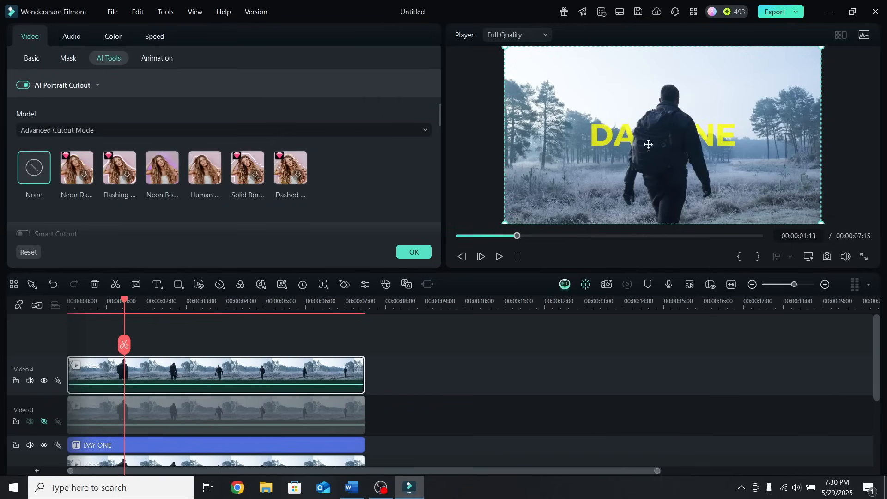
mouse_move(709, 143)
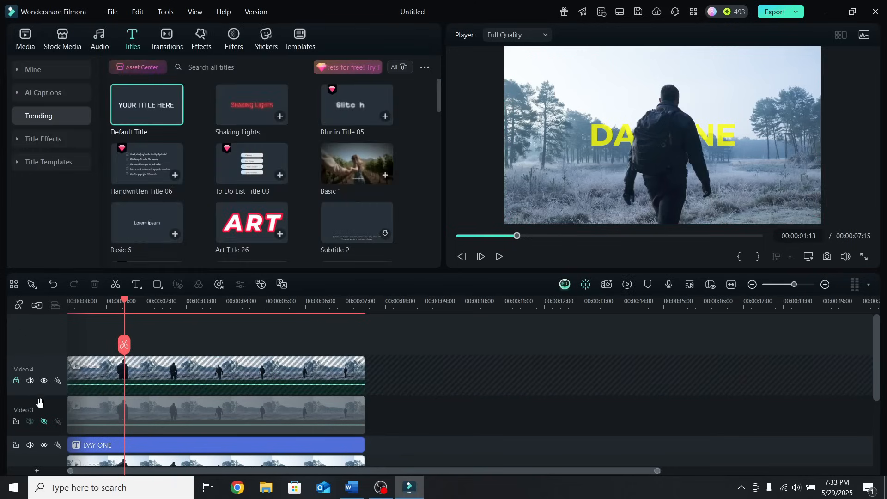
mouse_move(43, 422)
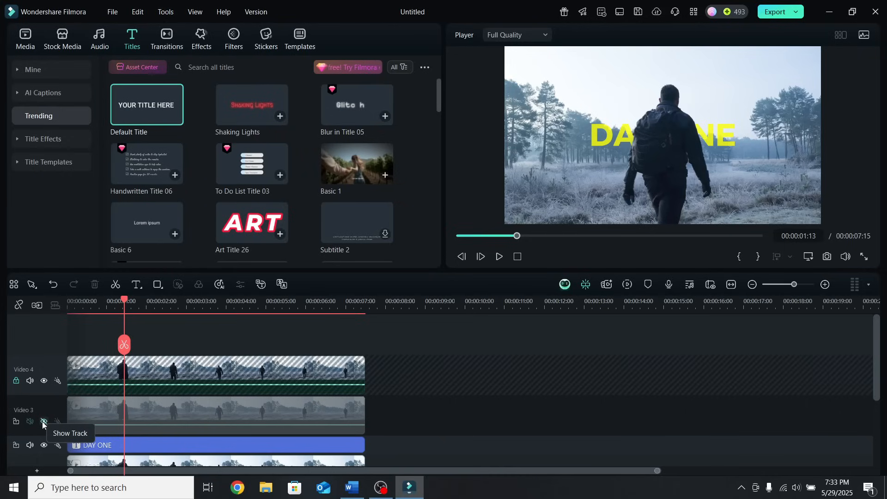
- Make the middle copy's Video 3 track visible again
left_click(43, 421)
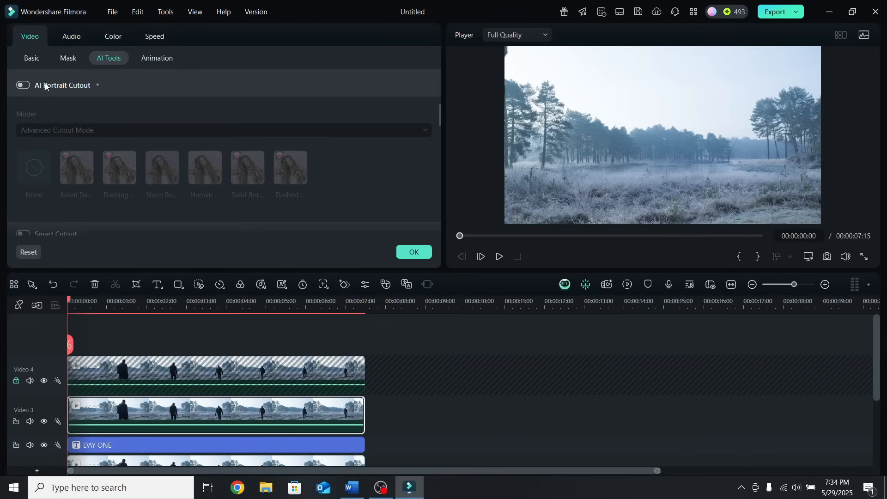
- Apply a Linear mask to the middle copy, slid to the left edge and keyframed at the start
left_click(68, 57)
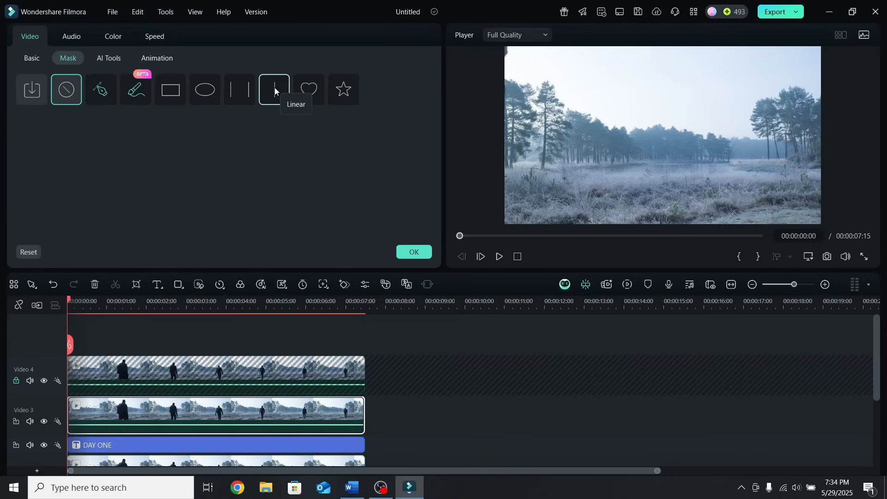
left_click(274, 90)
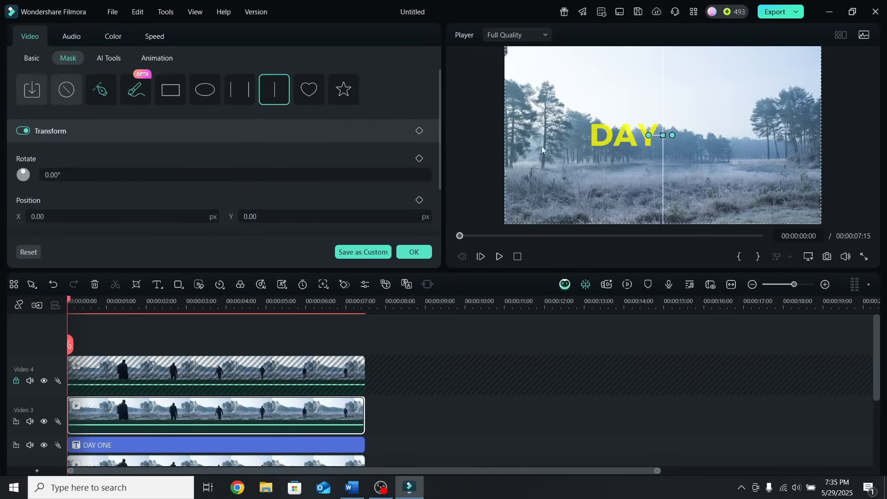
mouse_move(535, 148)
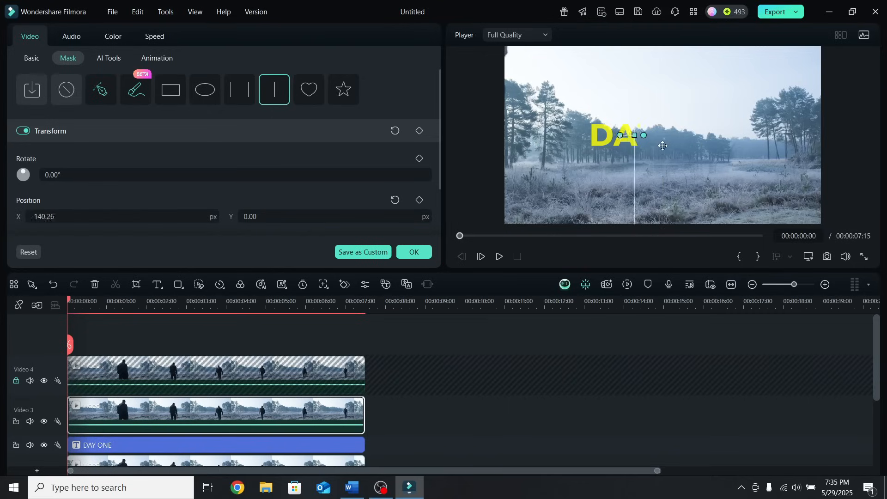
left_click_drag(622, 135, 512, 132)
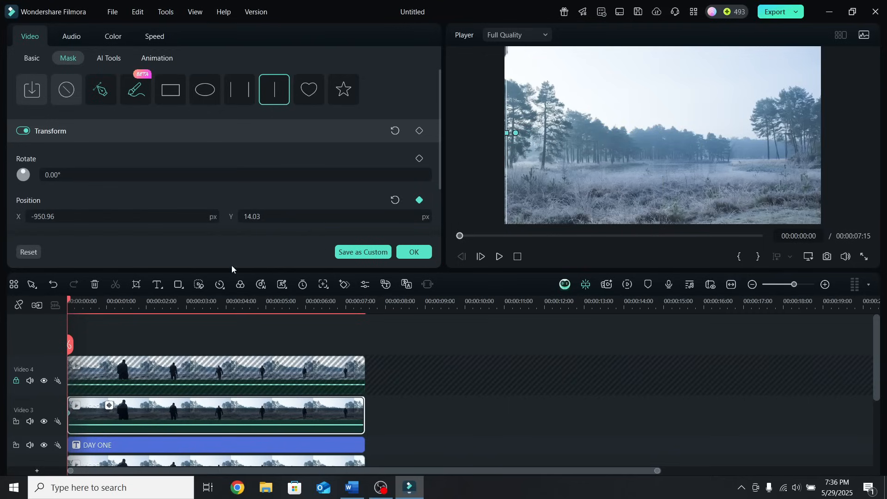
left_click(91, 301)
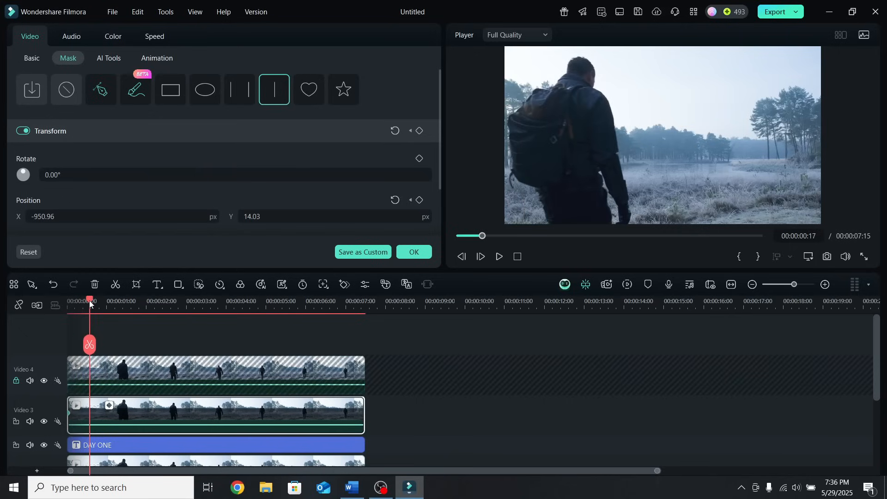